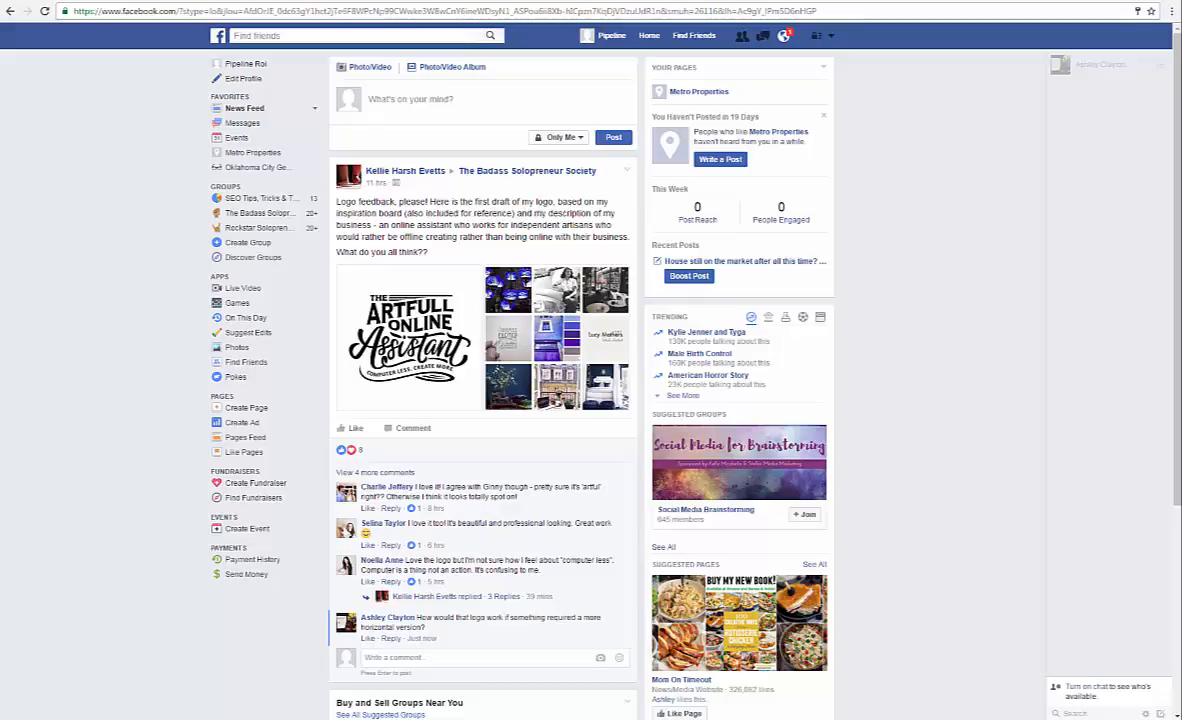
mouse_move(108, 312)
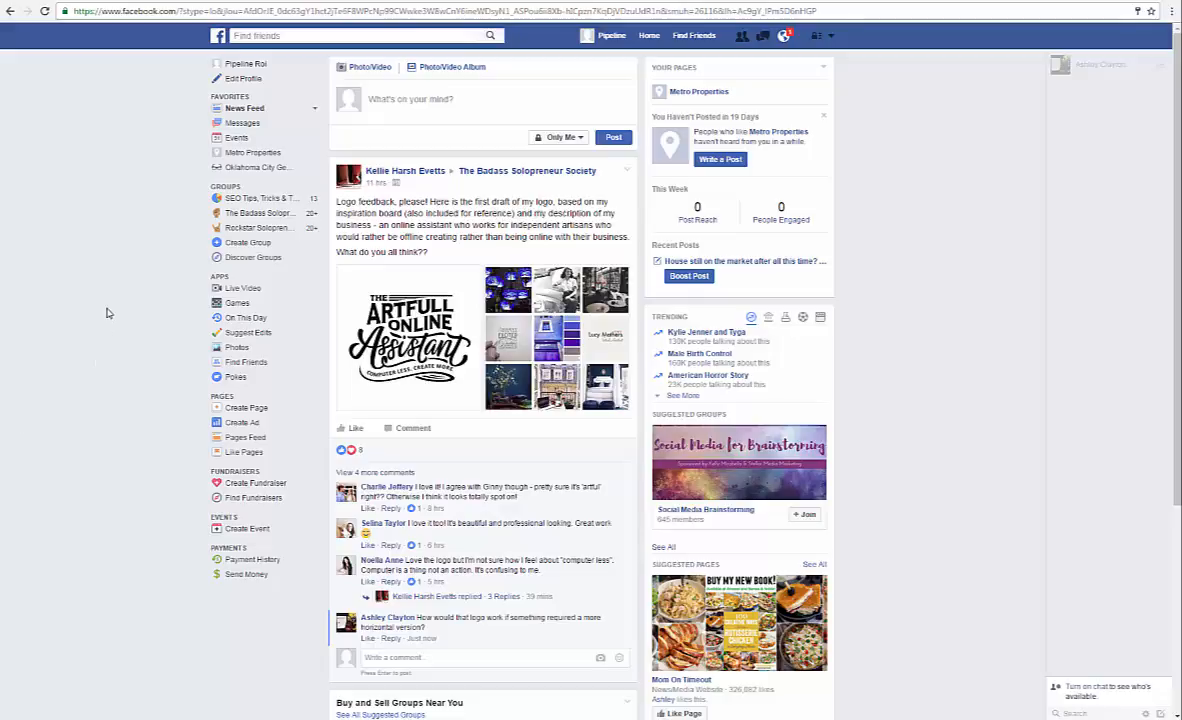
mouse_move(112, 300)
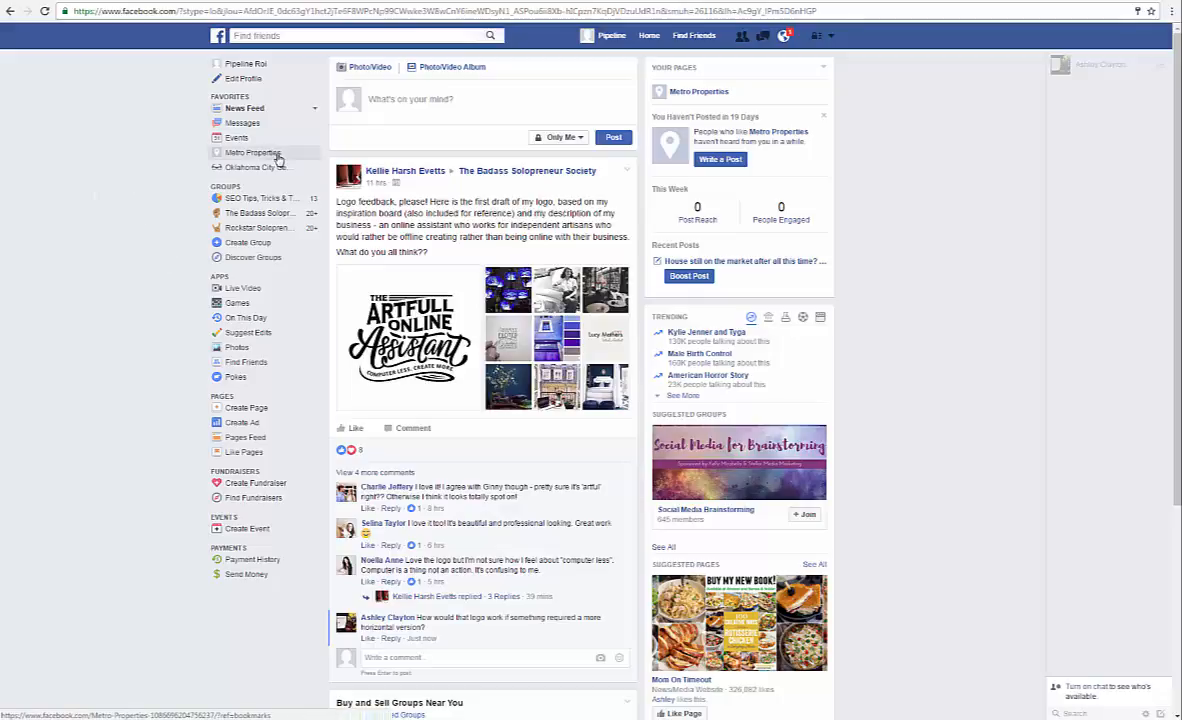
mouse_move(254, 152)
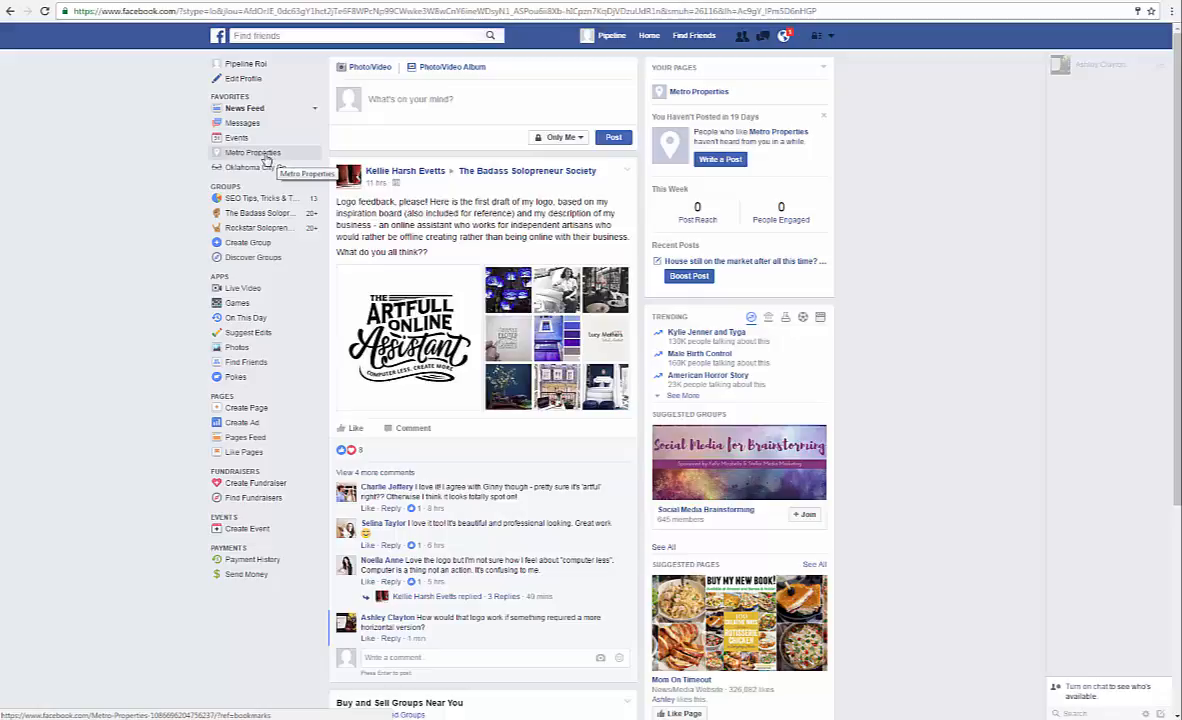
mouse_move(250, 152)
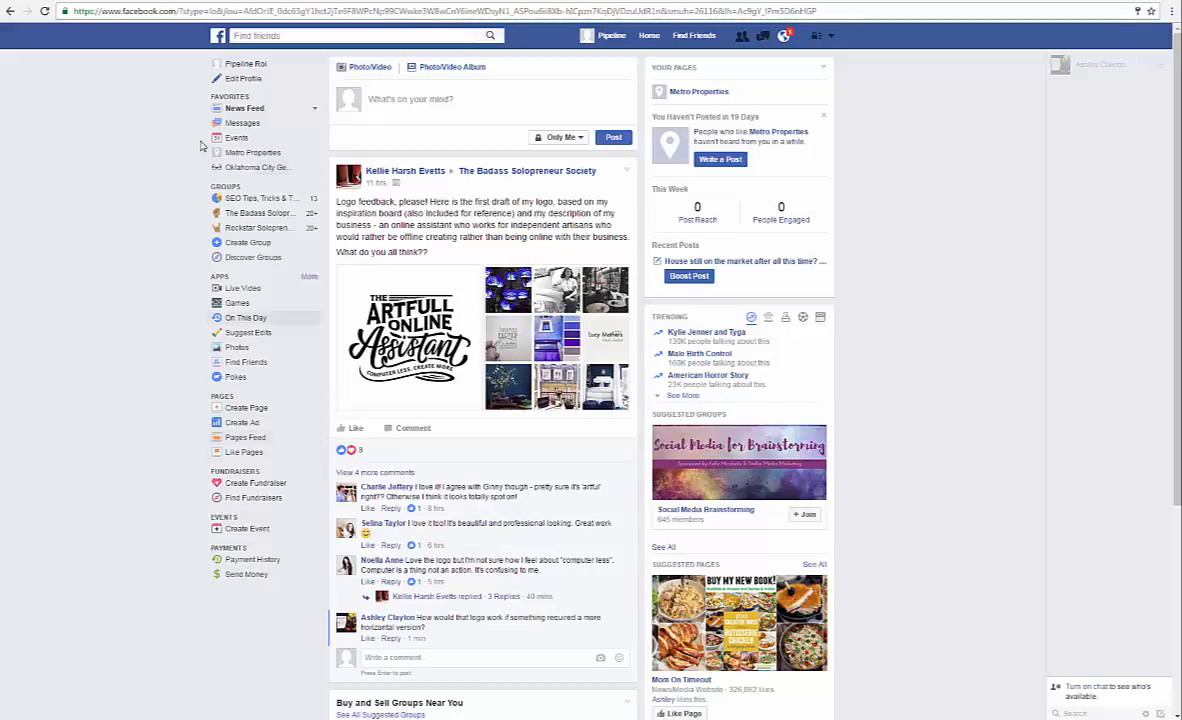
mouse_move(254, 152)
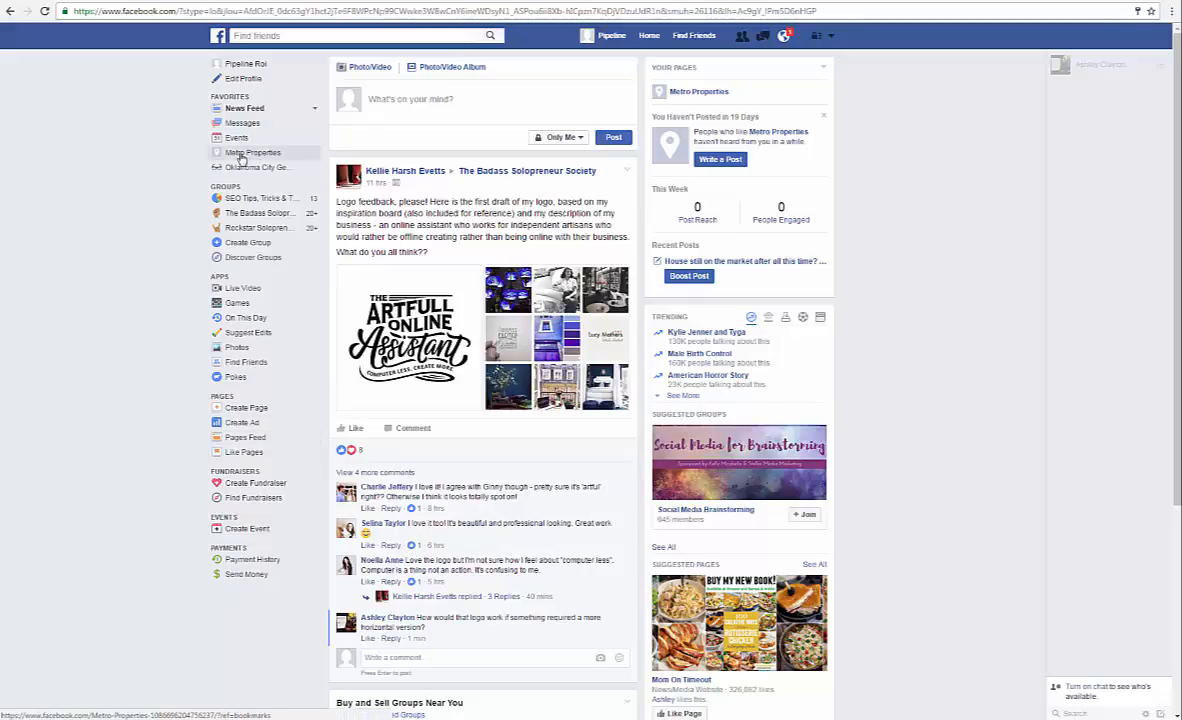
Go to Metro Properties' Publishing Tools, view the empty Scheduled Posts list, and start a new post.
left_click(252, 152)
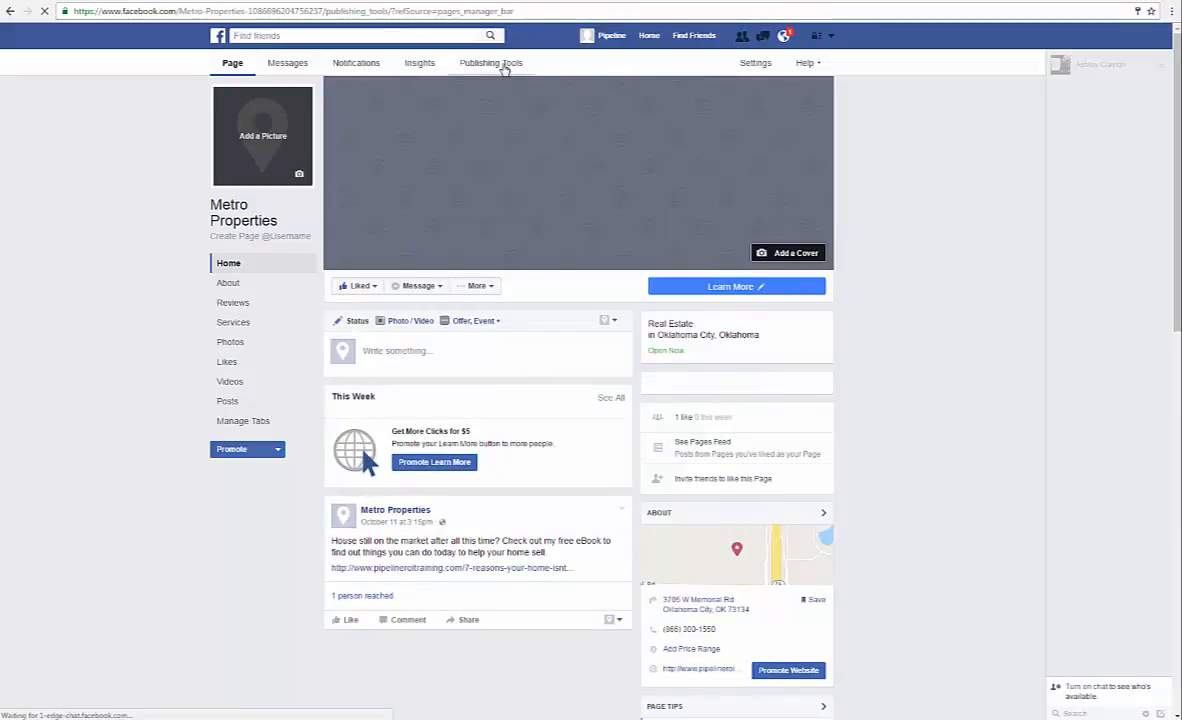
left_click(490, 62)
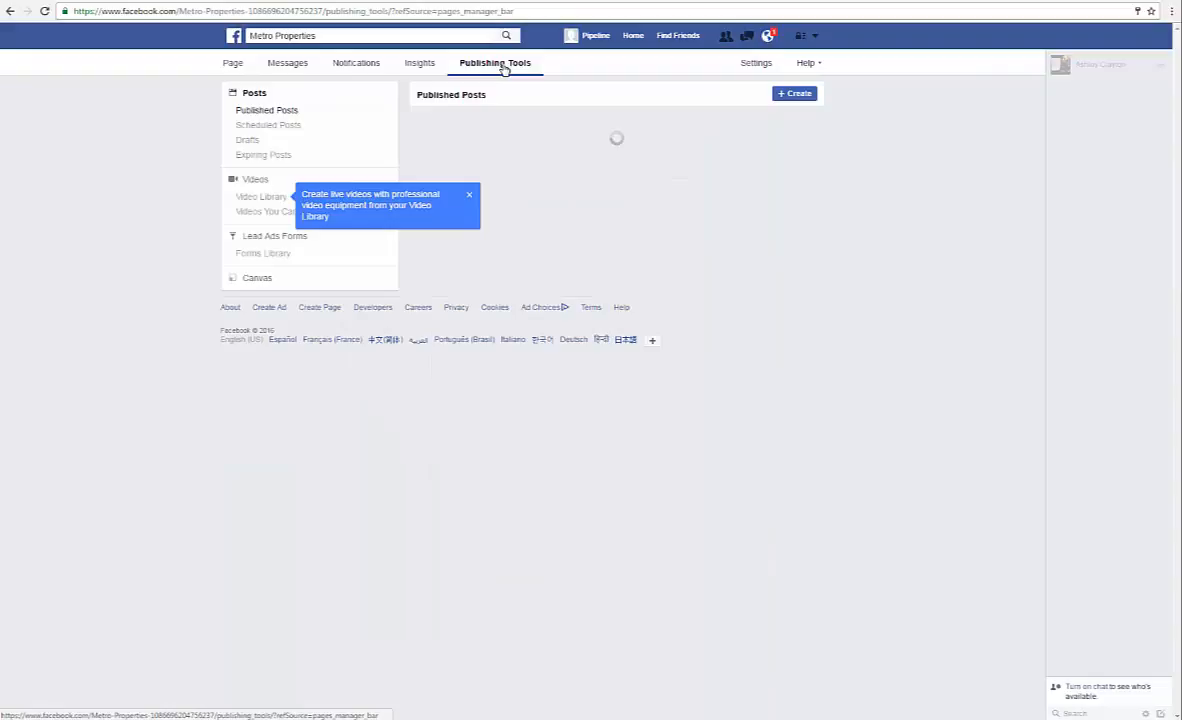
left_click(268, 124)
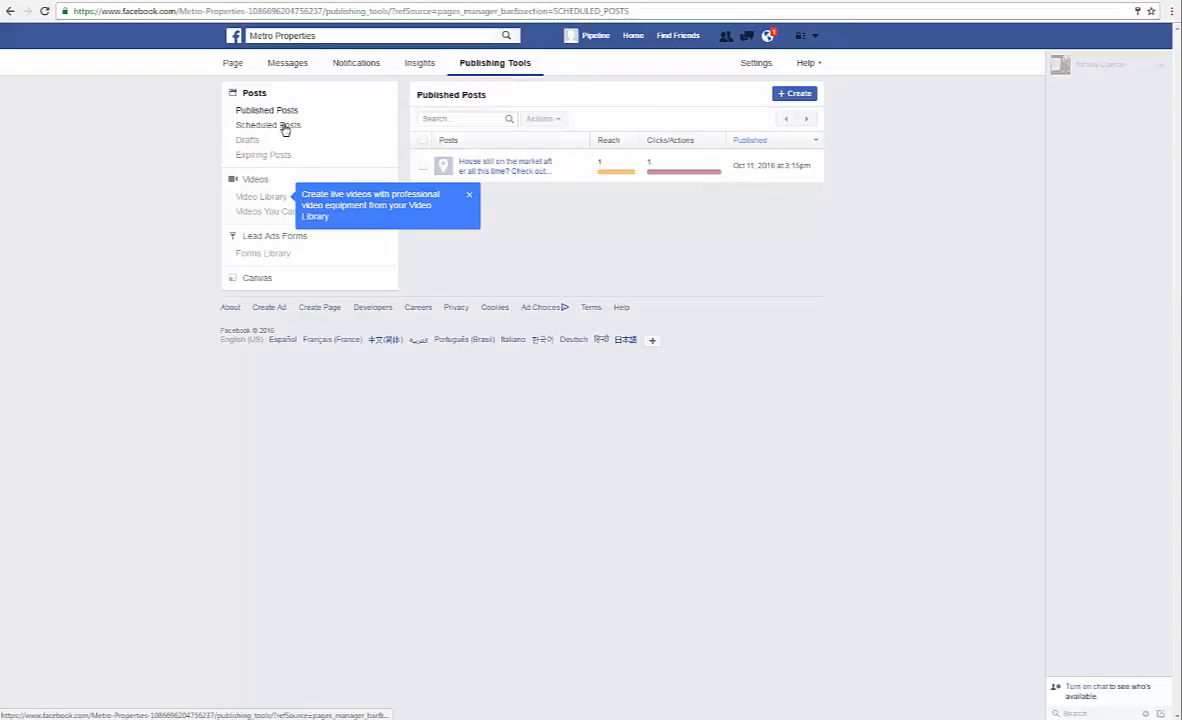
left_click(268, 124)
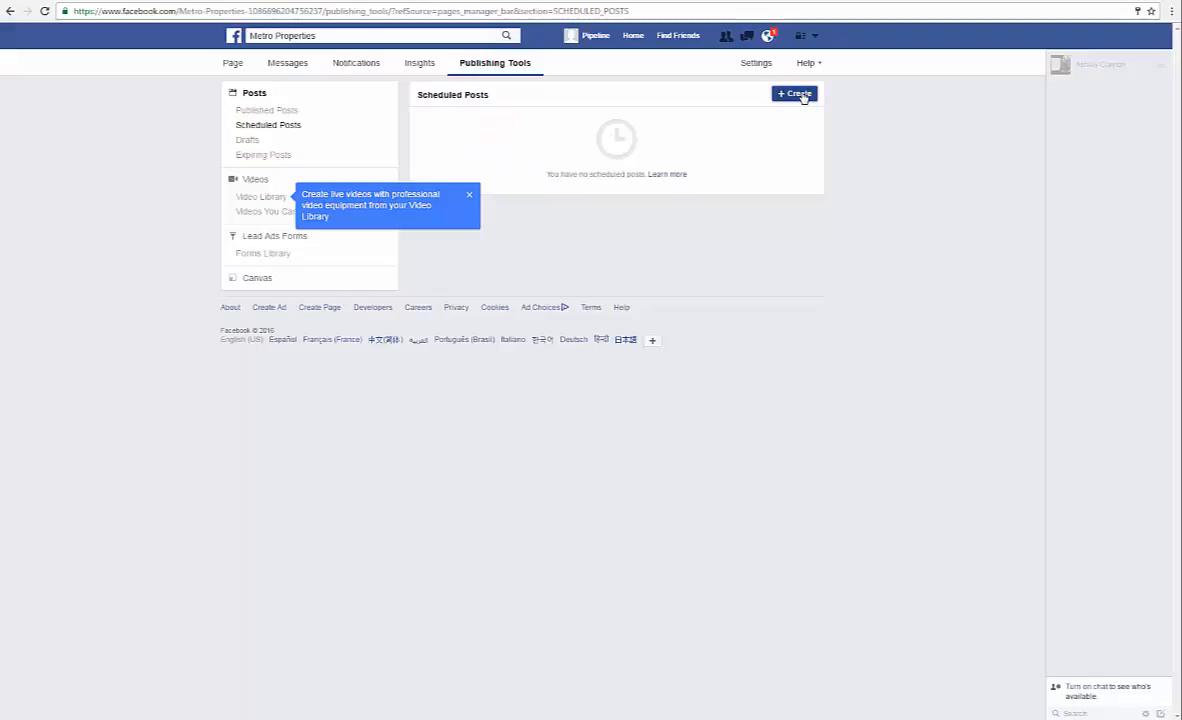
left_click(794, 94)
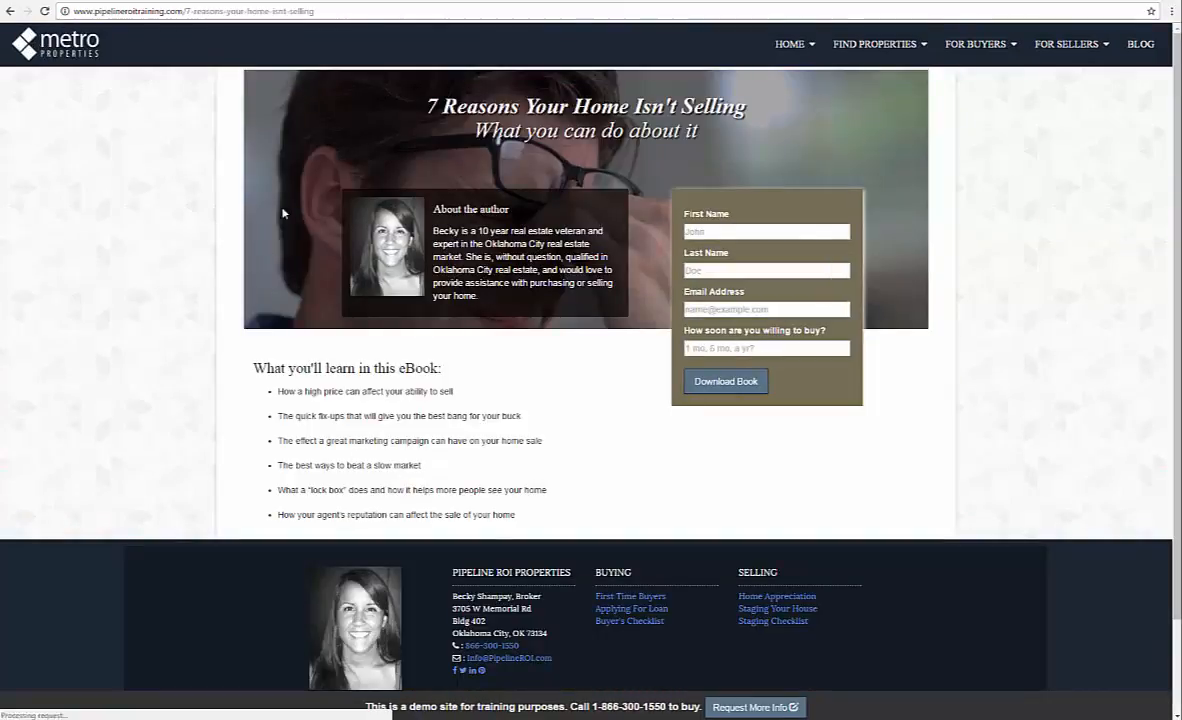
Switch to the browser tab holding the '7 Reasons Your Home Isn't Selling' eBook landing page.
left_click(190, 12)
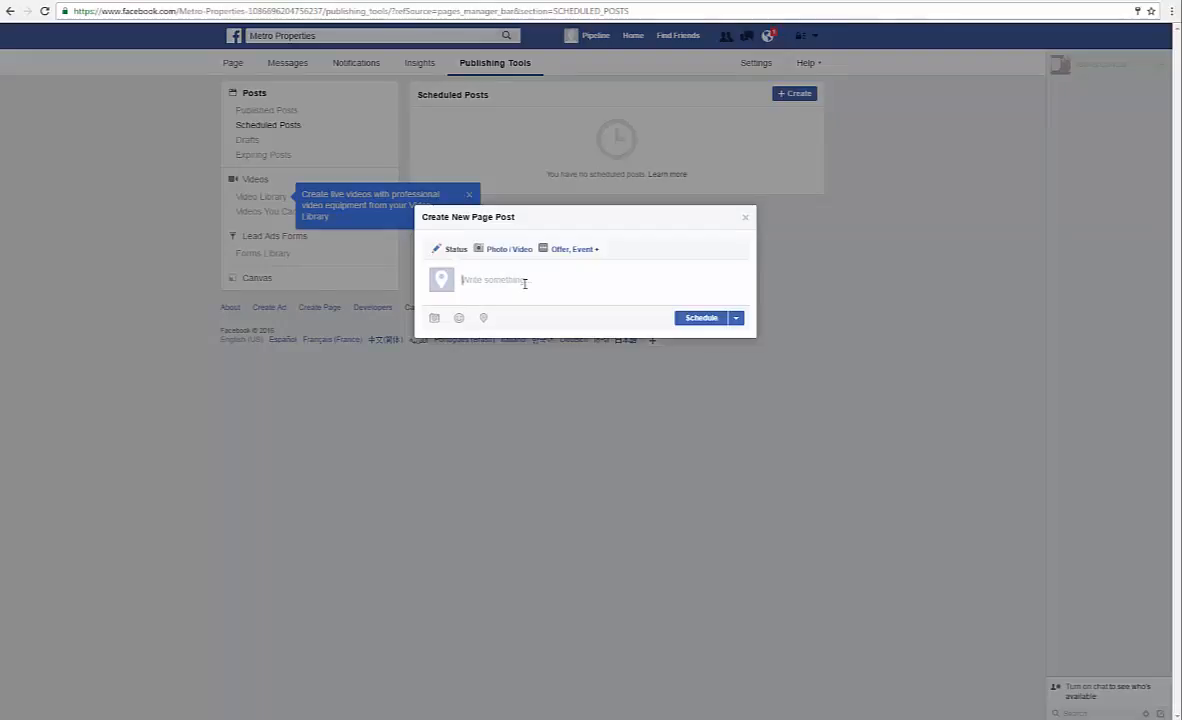
Write the promo message: 'Is your house still on the market? ... Check out ... marketing tips for your house.'.
left_click(524, 280)
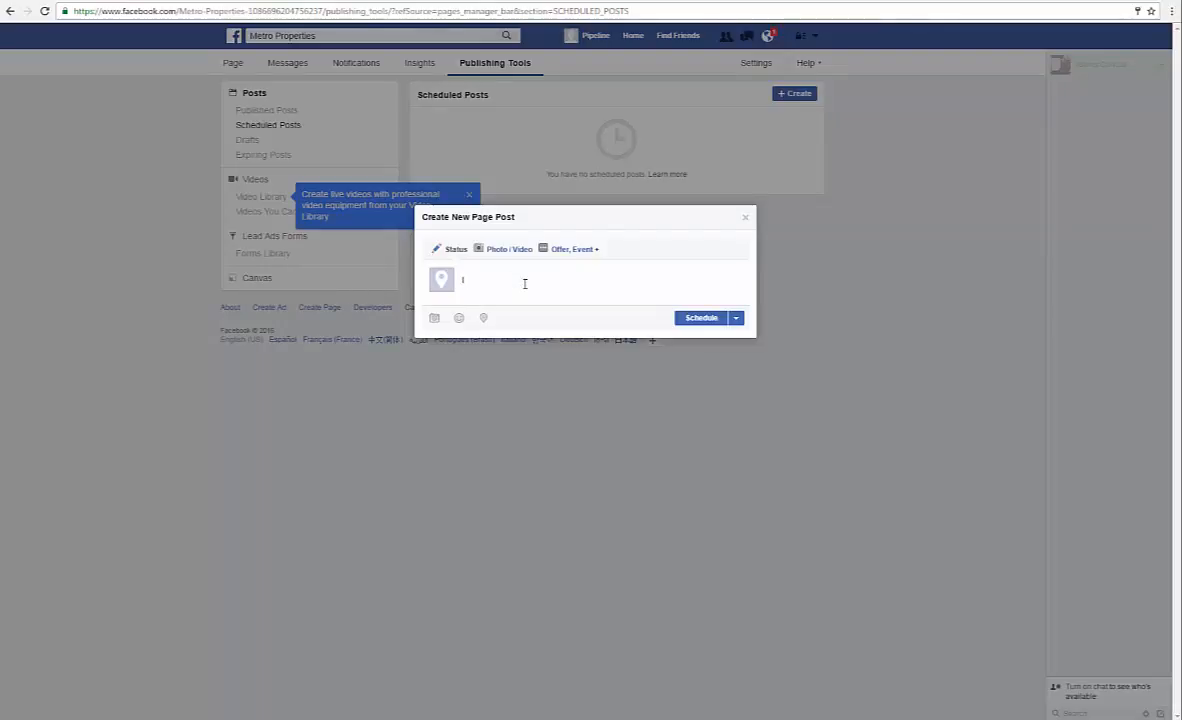
type("Is your house")
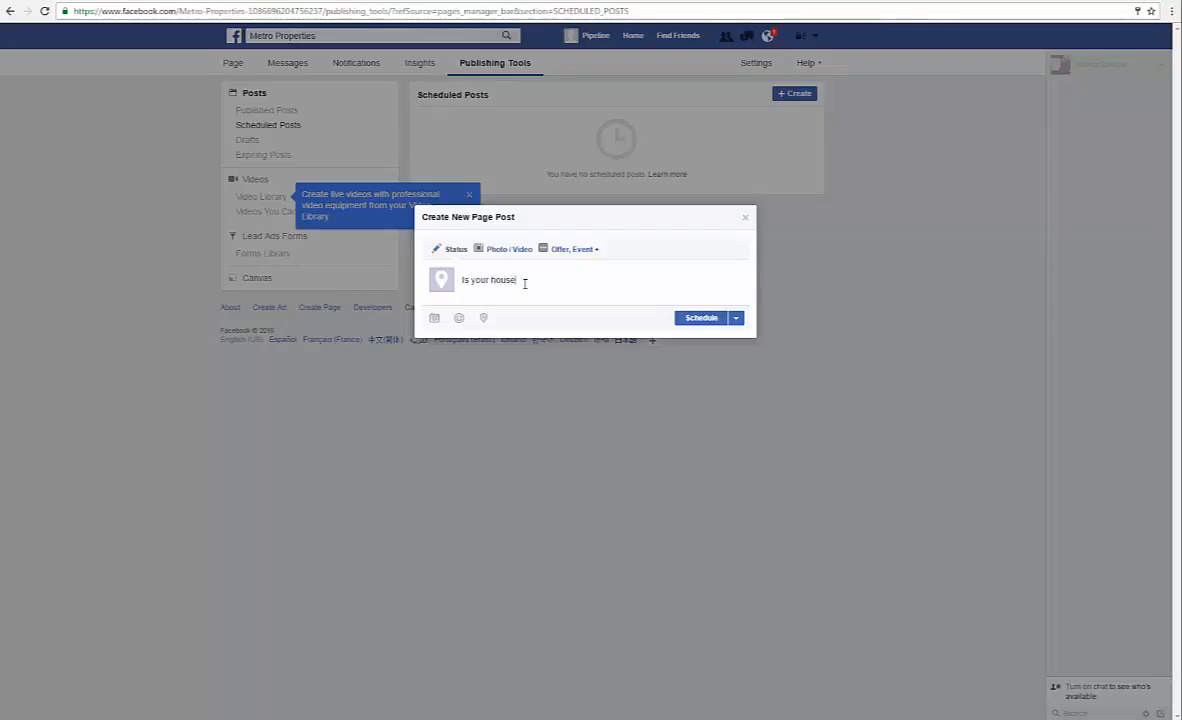
type("still on the mark")
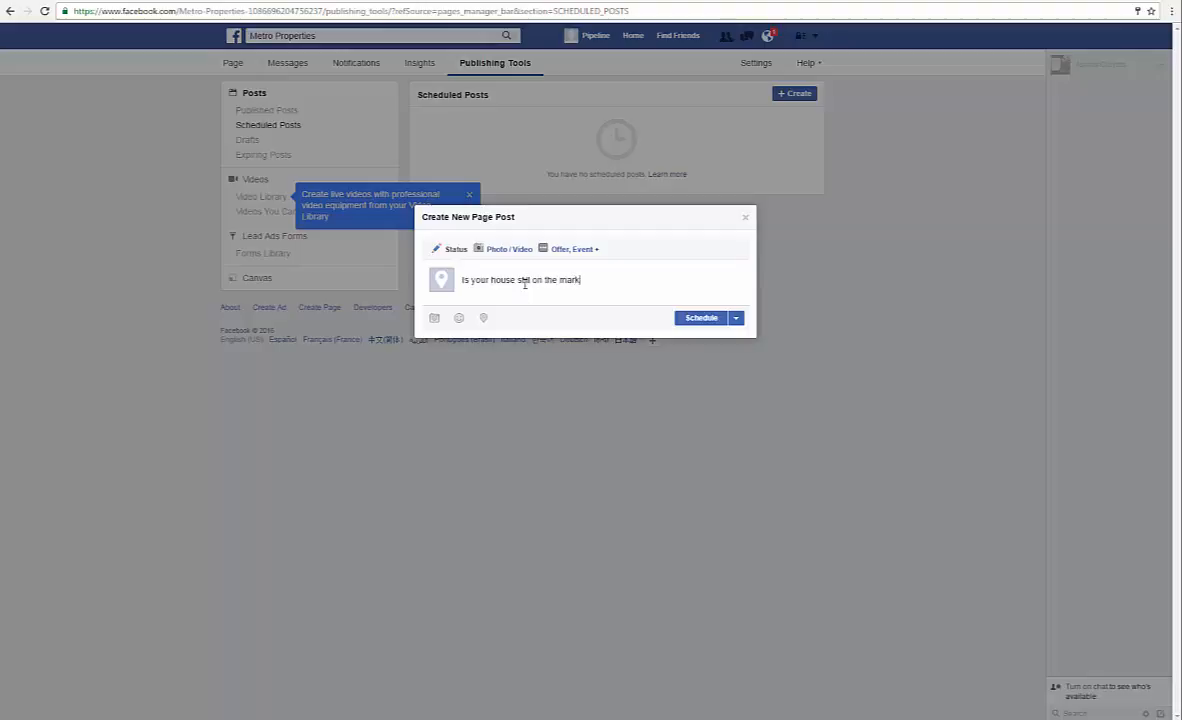
type("? Looking")
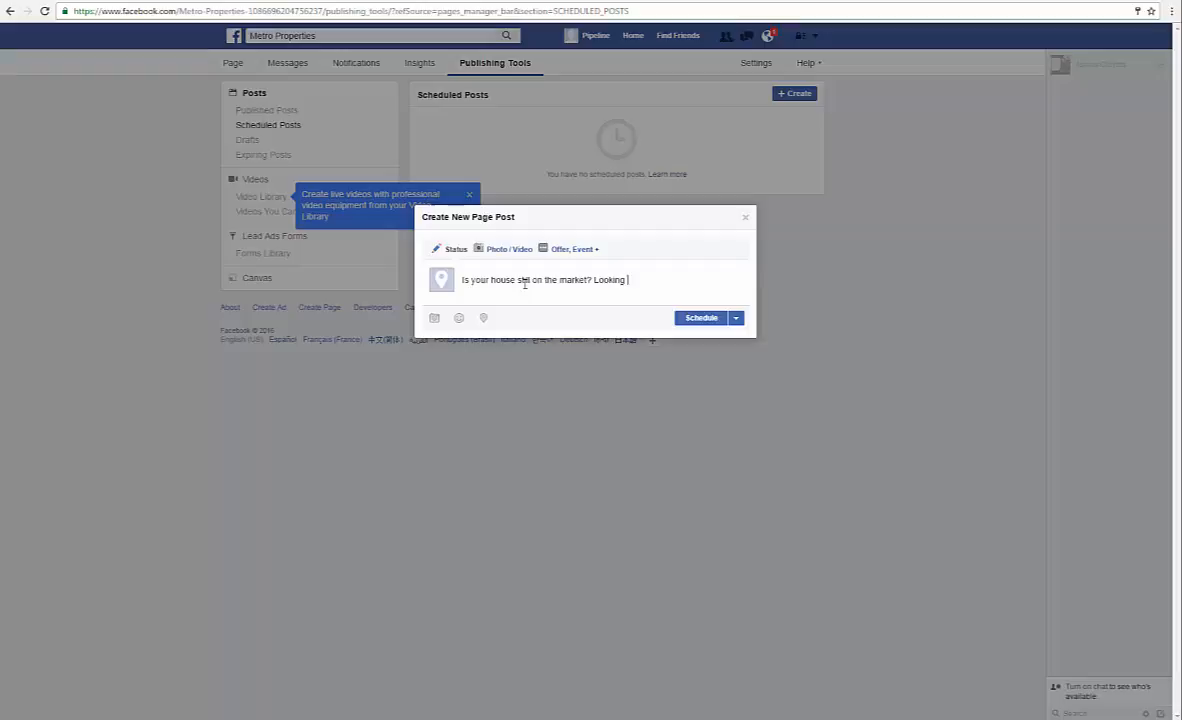
type("for advice on what you can do")
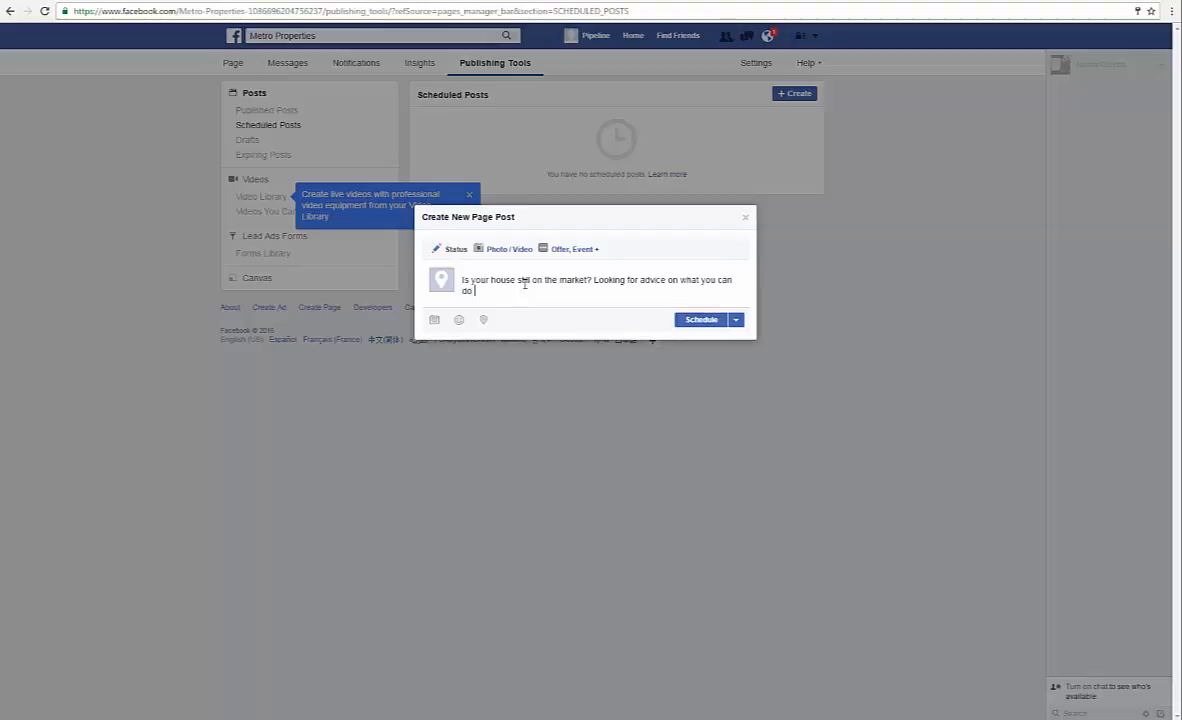
type("help your propert")
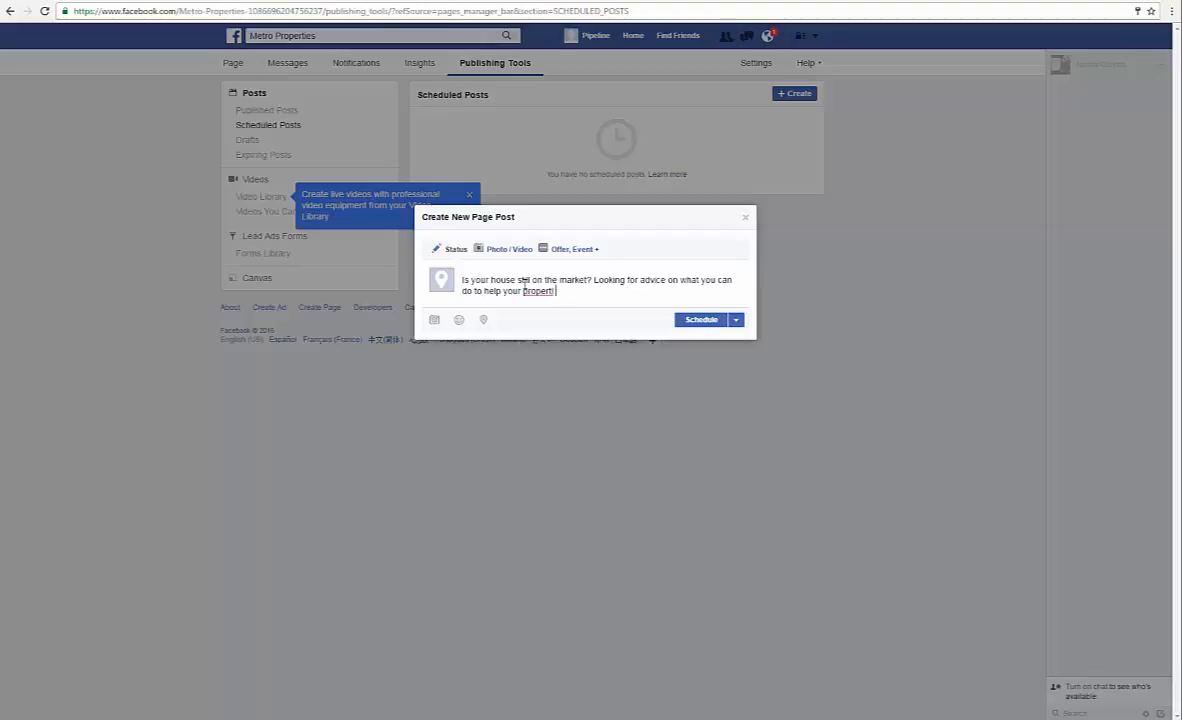
type("sell?")
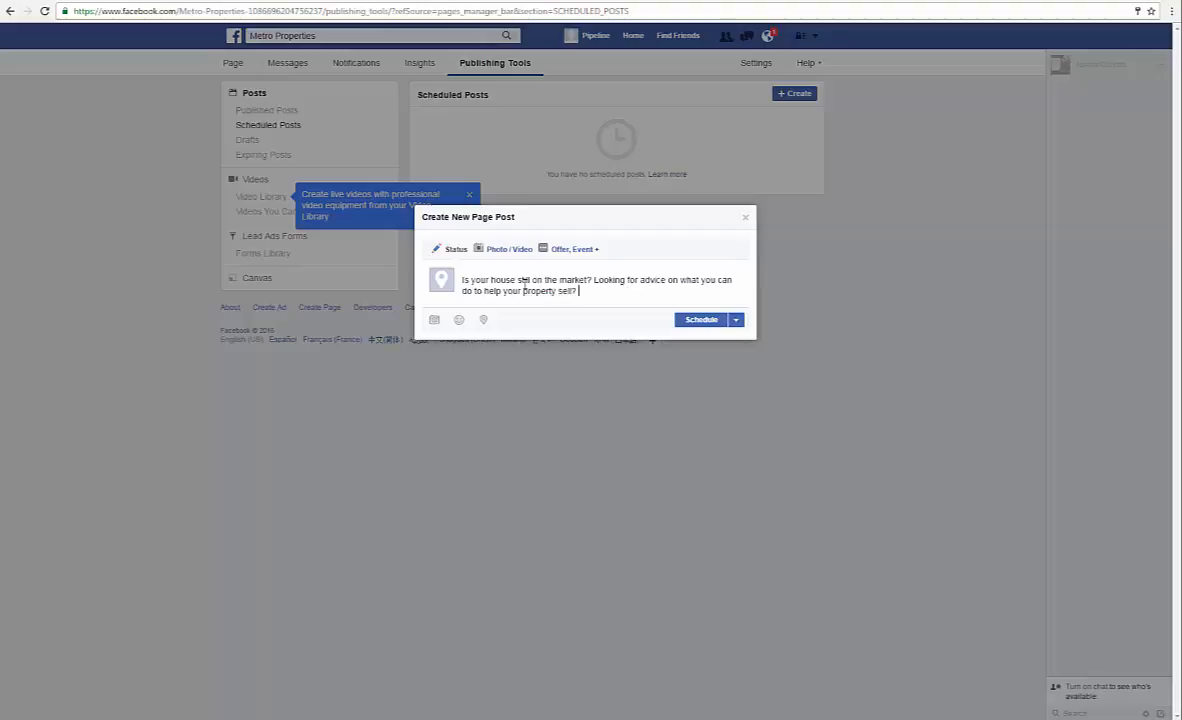
type("Check out my free eBook")
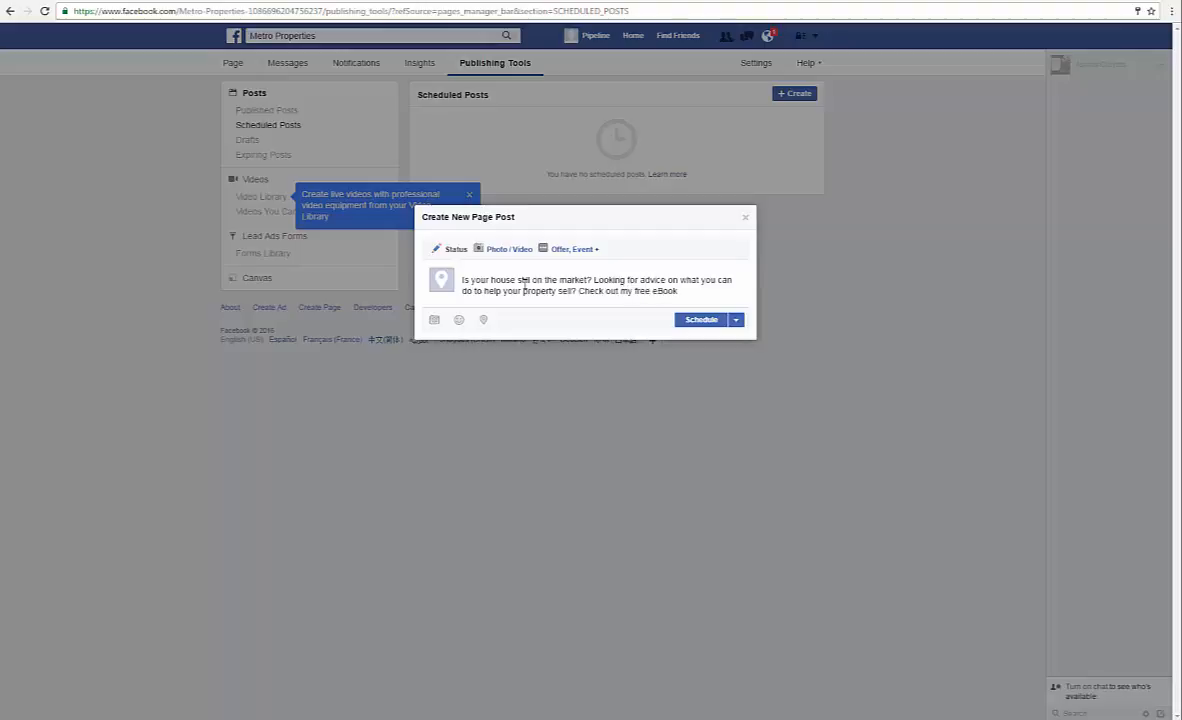
type("on mark")
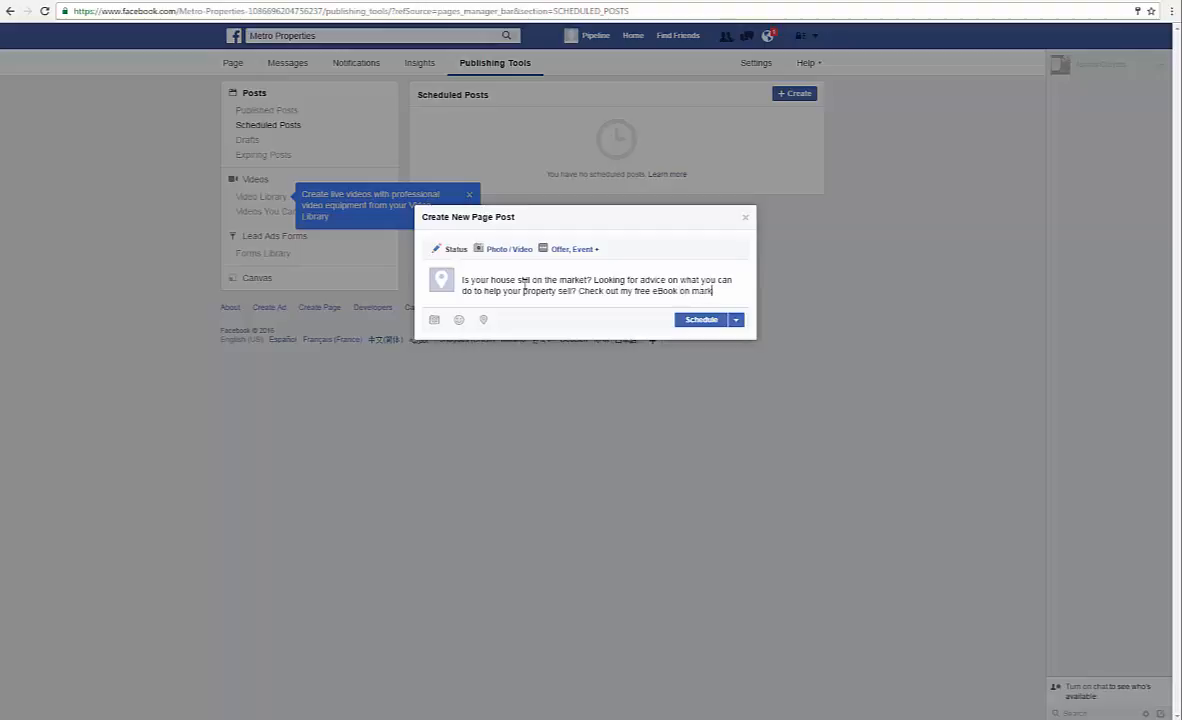
type("marketing tips for y")
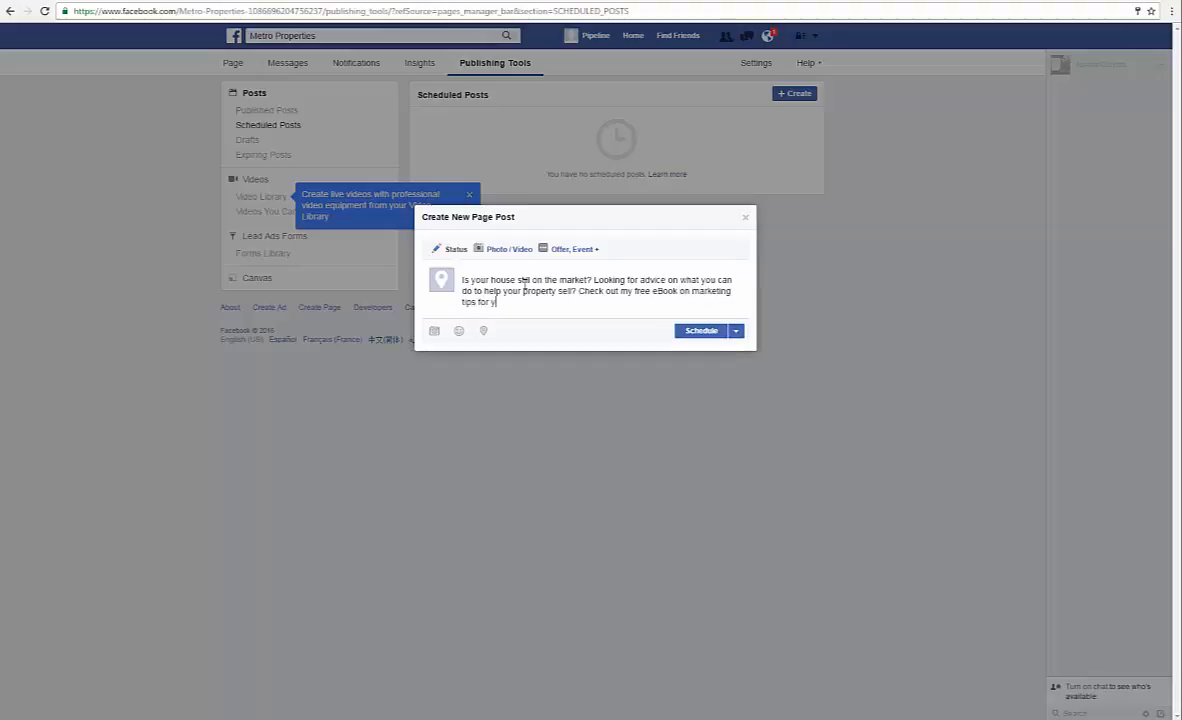
type("our house.")
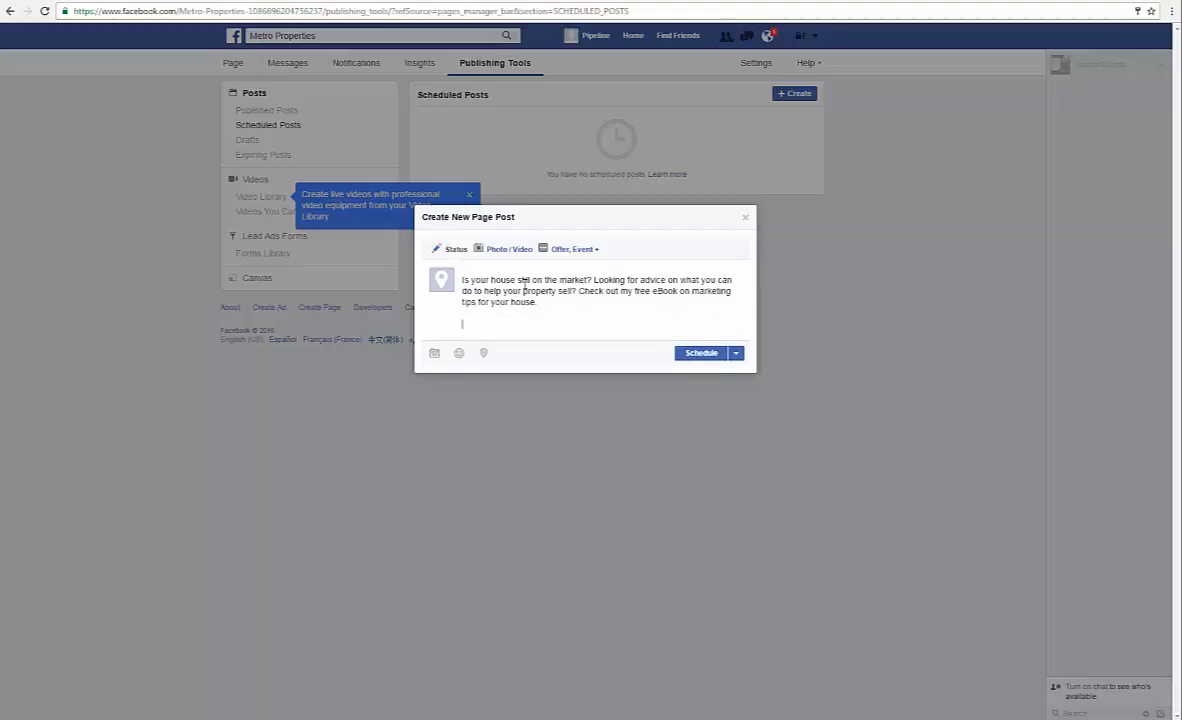
type("http://www.pipelinerolltraining.com/7-reasons-your-home-isnt-selling")
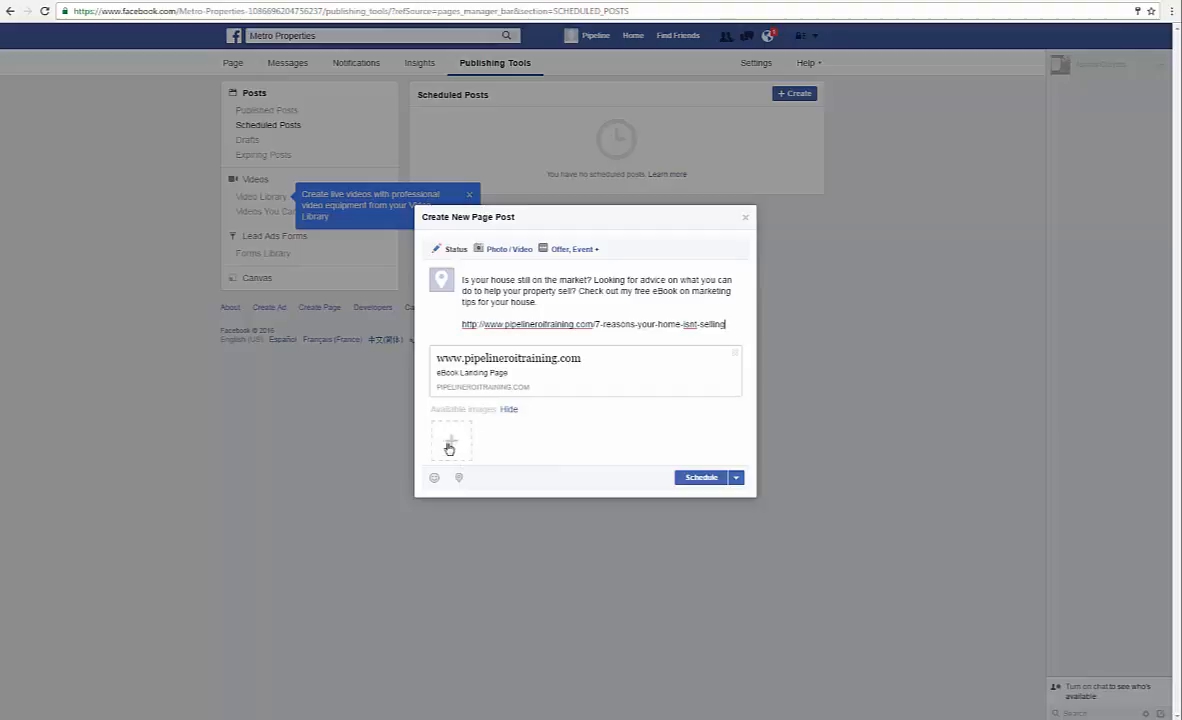
mouse_move(528, 452)
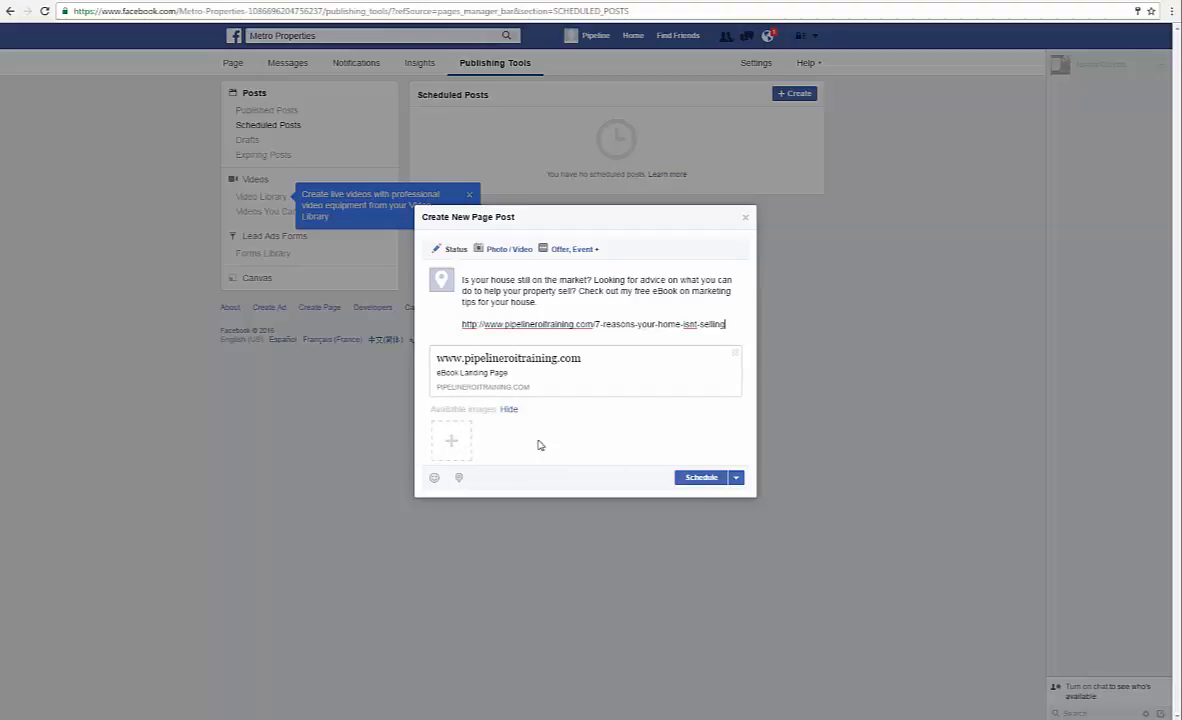
With the link preview generated, move on to scheduling the post.
left_click(700, 476)
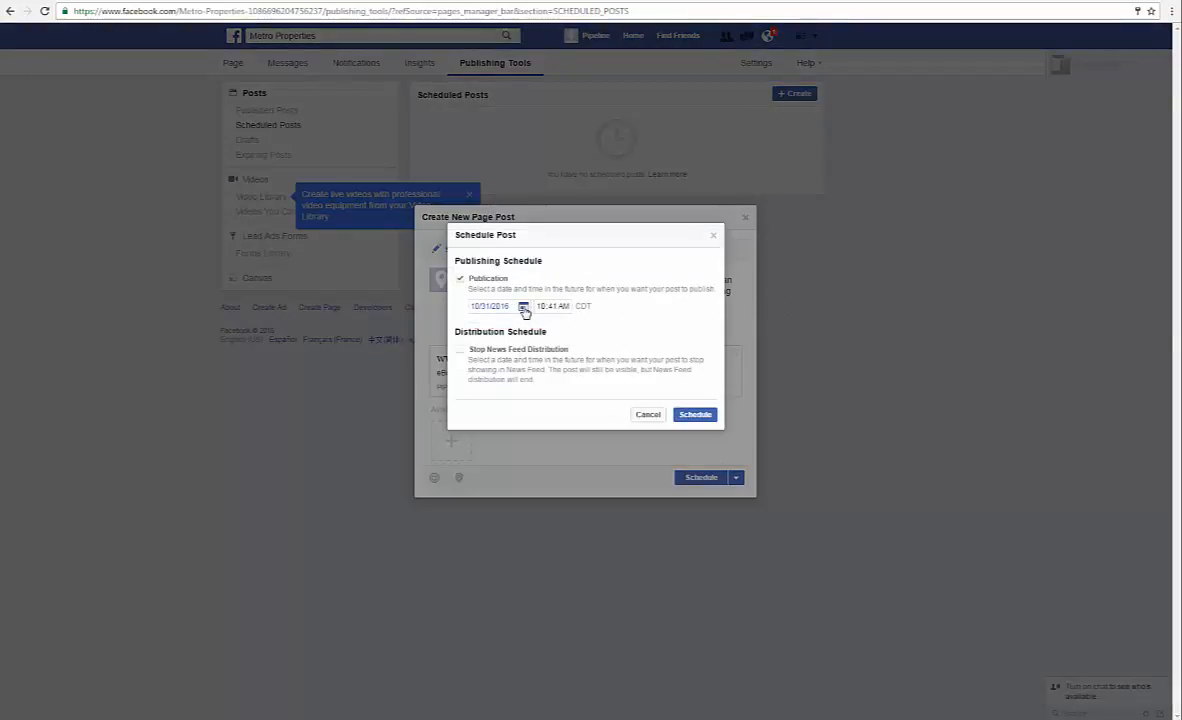
Set publication to 11/1/2016 at 8:45 AM and confirm the schedule.
left_click(524, 306)
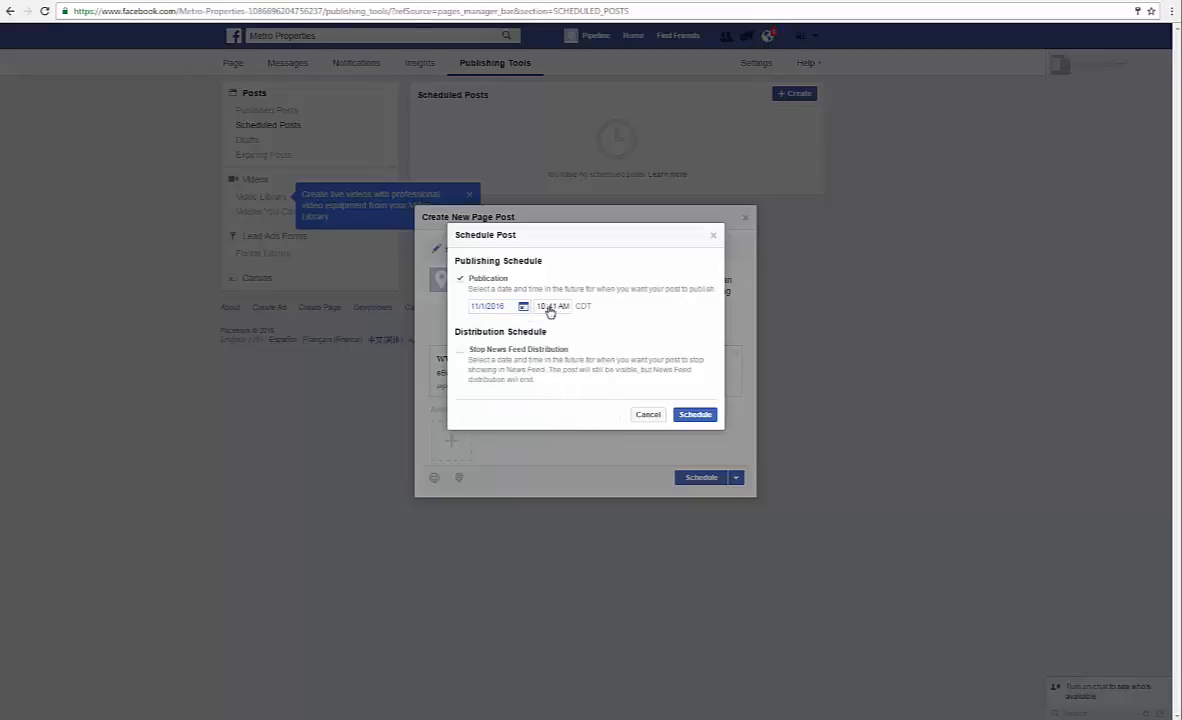
left_click(552, 306)
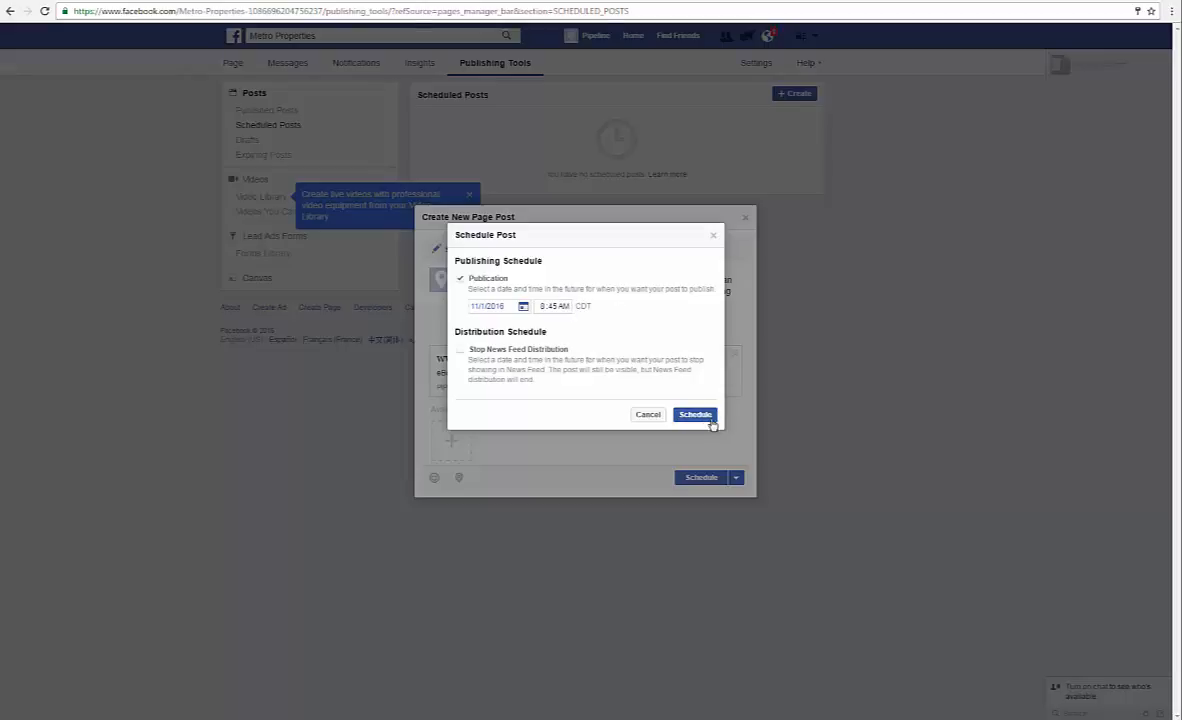
left_click(694, 414)
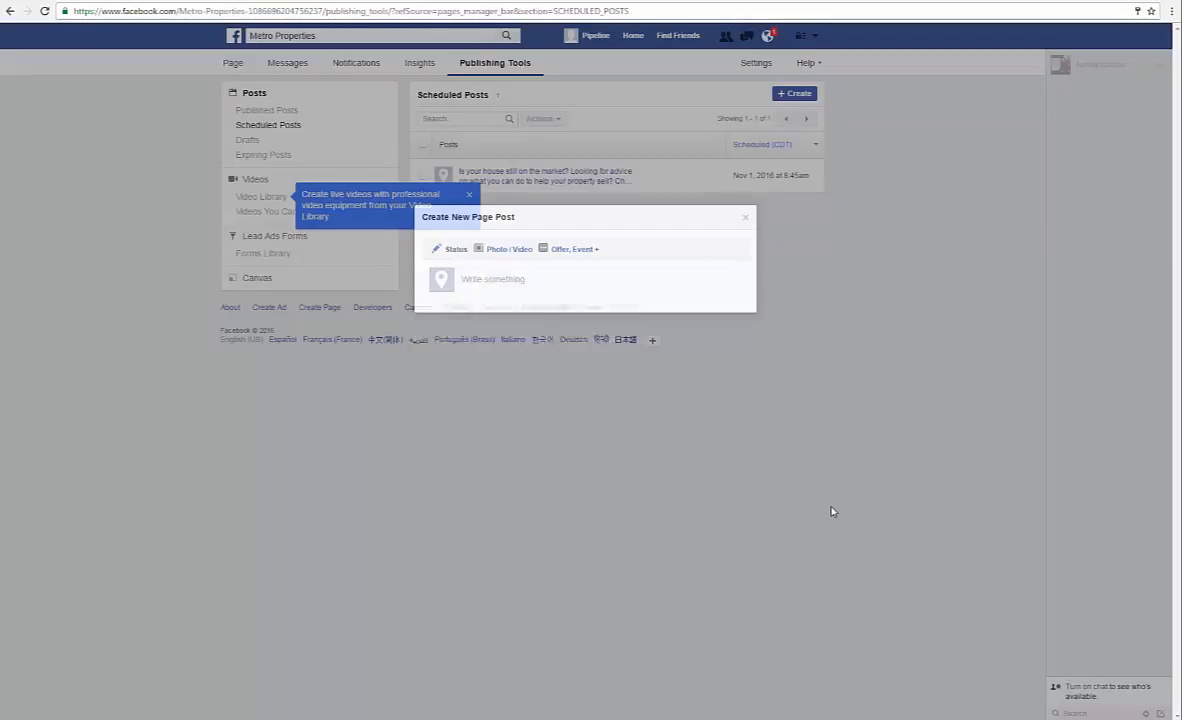
Close the leftover post dialog and the Video Library tip, leaving the Nov 1, 2016 post listed.
left_click(744, 216)
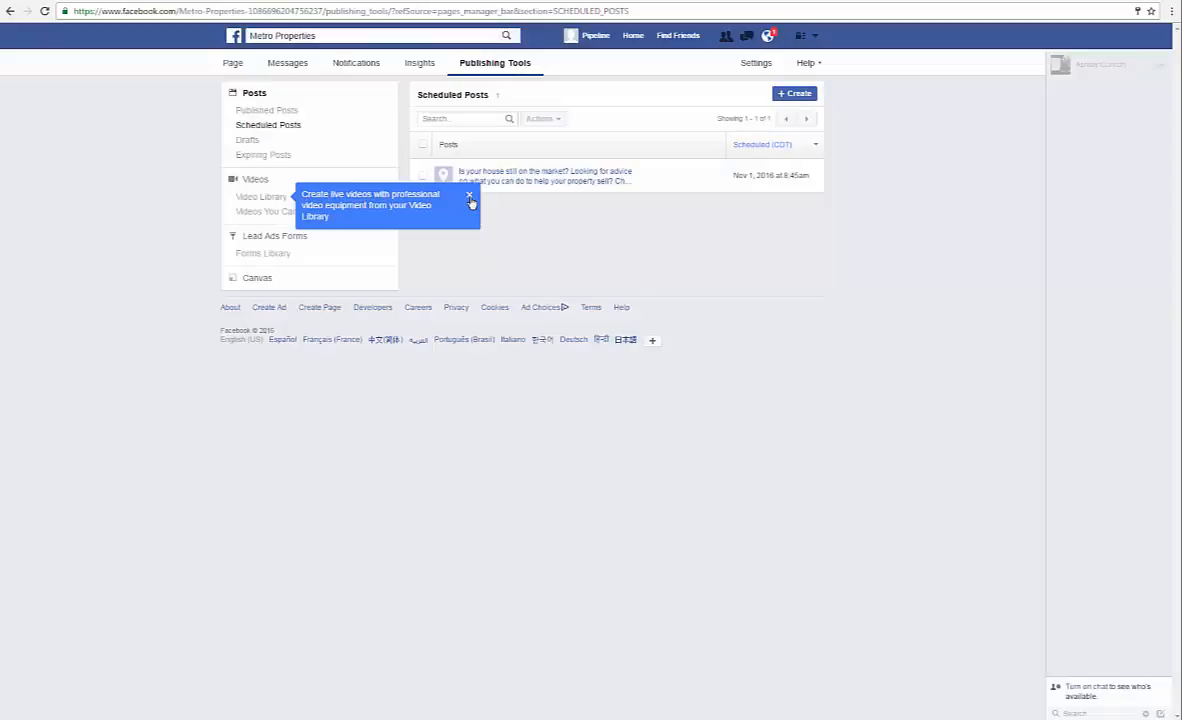
left_click(468, 194)
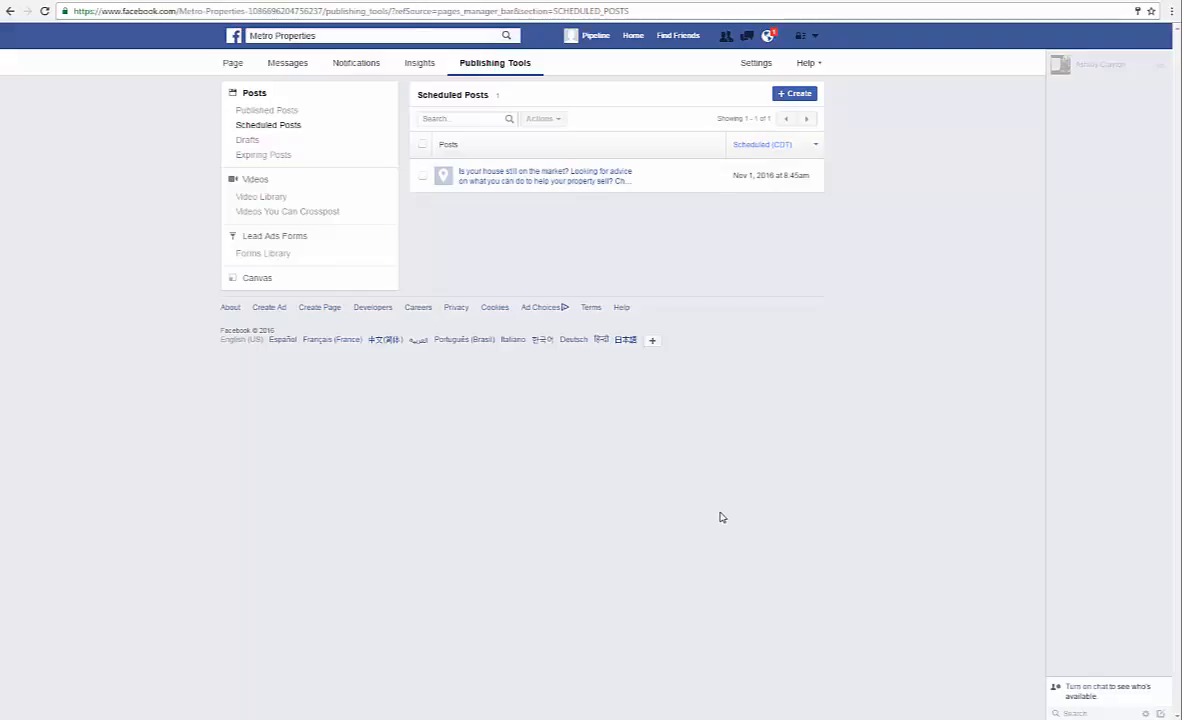
mouse_move(716, 510)
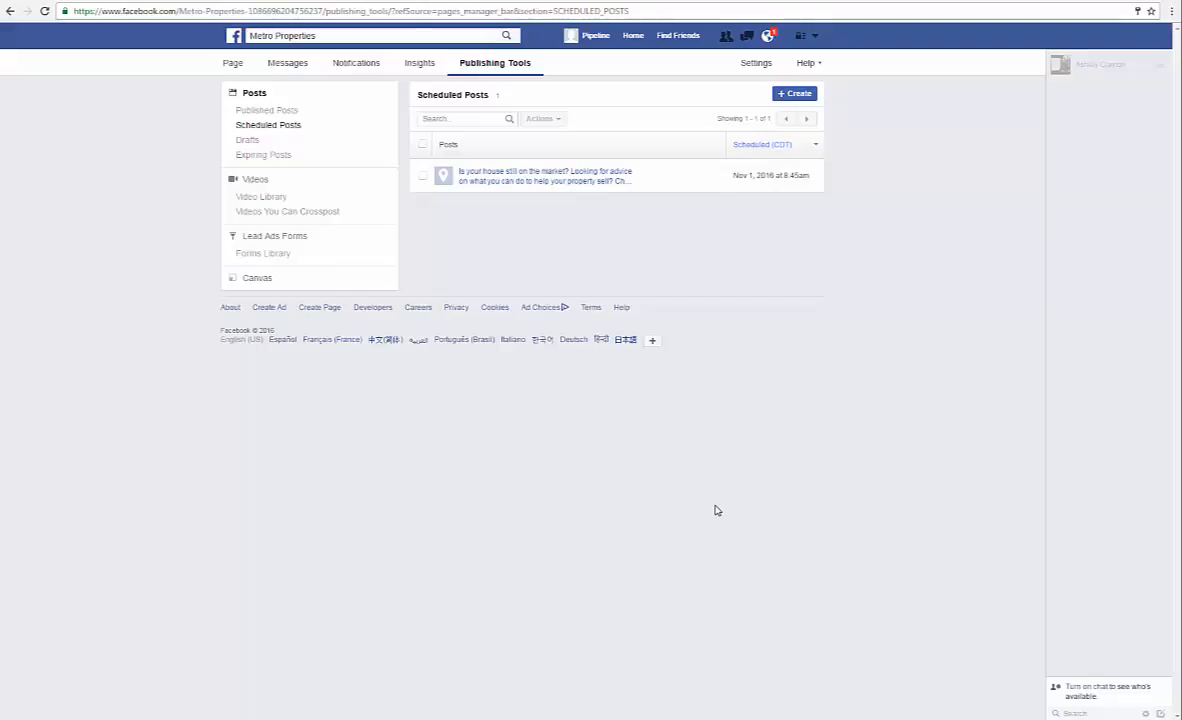